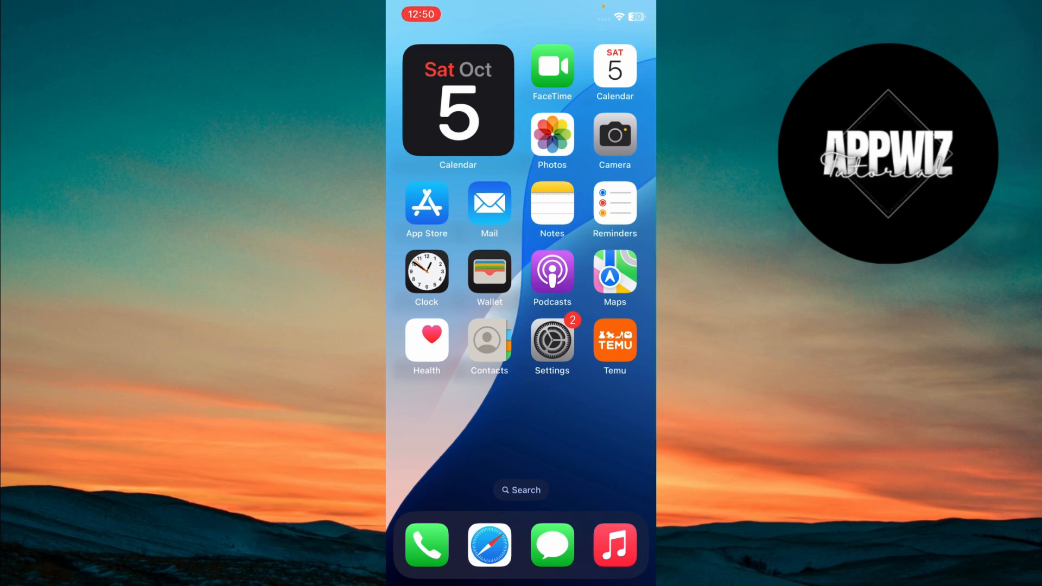
Swipe across the Home Screen to reach and launch the Shortcuts app
scroll(left, 3)
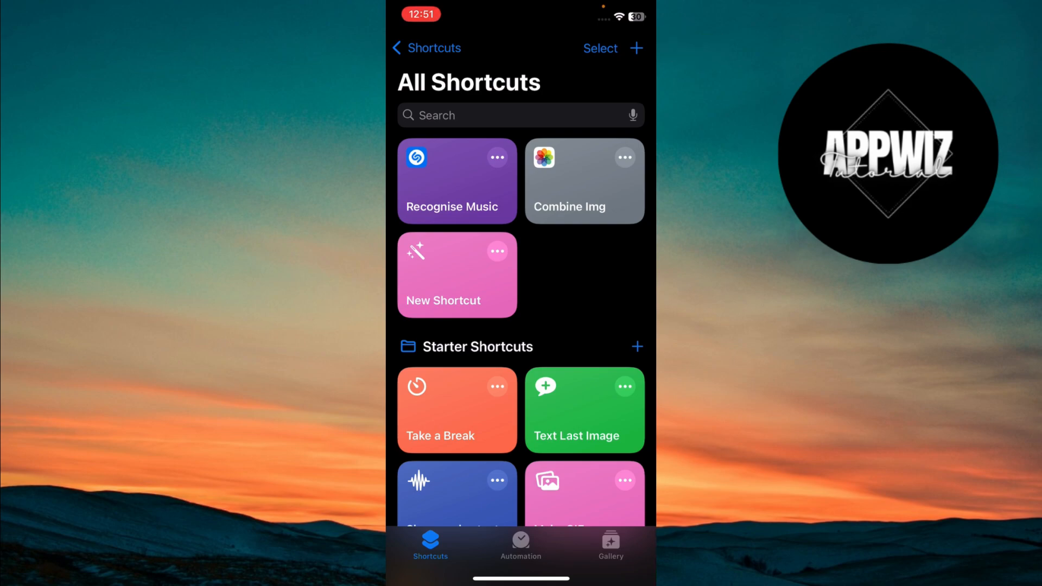
Create a new shortcut and search the actions for 'Wifi' to add Set Wi-Fi as Toggle
click(456, 275)
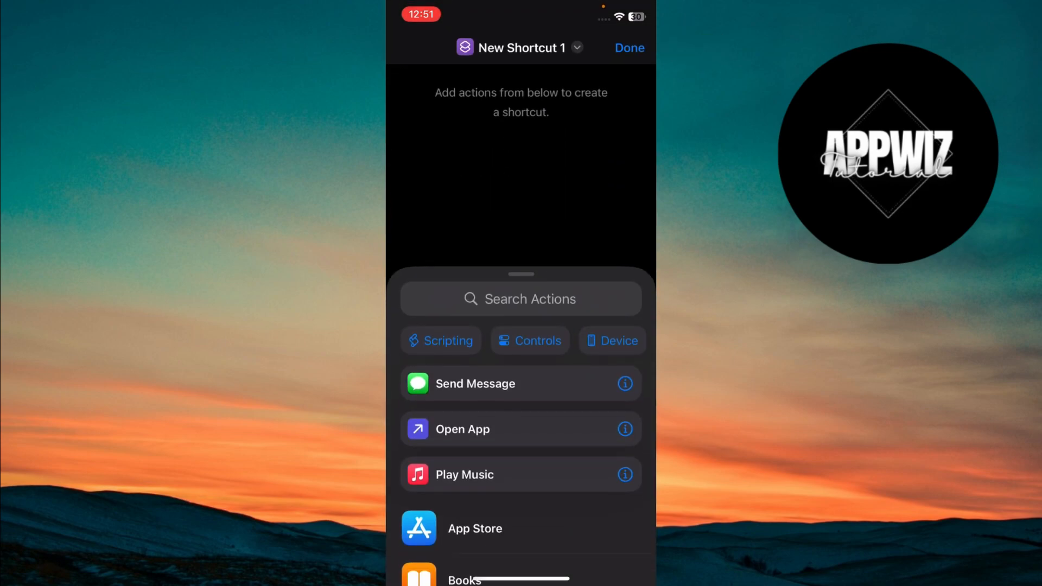
click(521, 298)
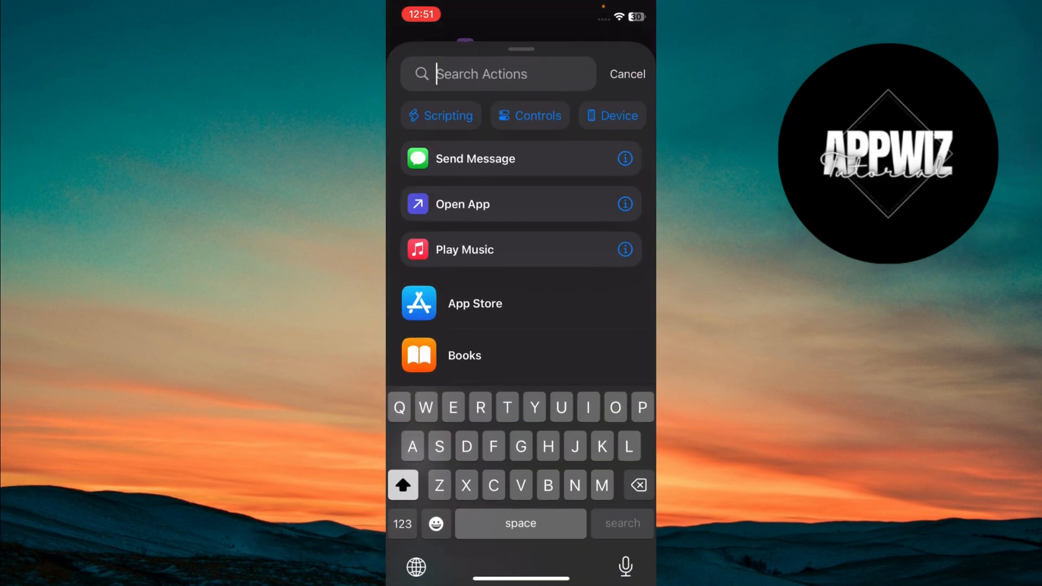
text(Wifi)
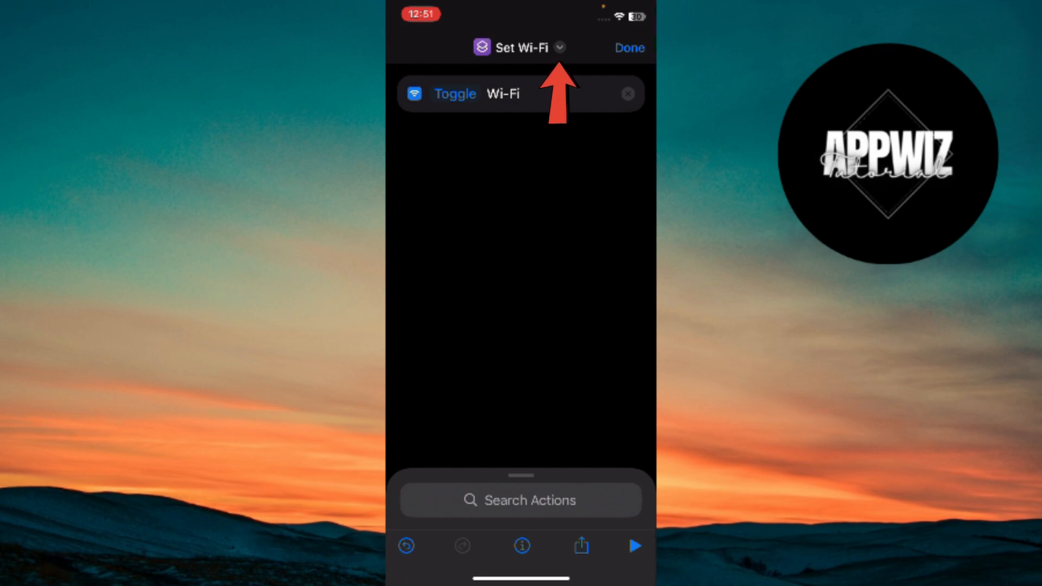
Rename the shortcut to 'Wifi' from its title options
click(559, 47)
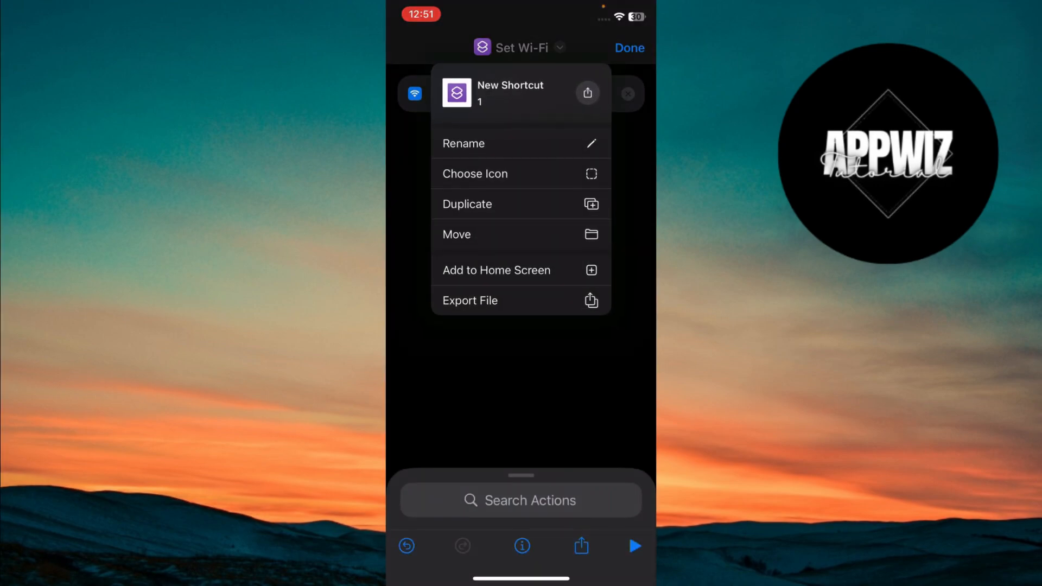
click(463, 143)
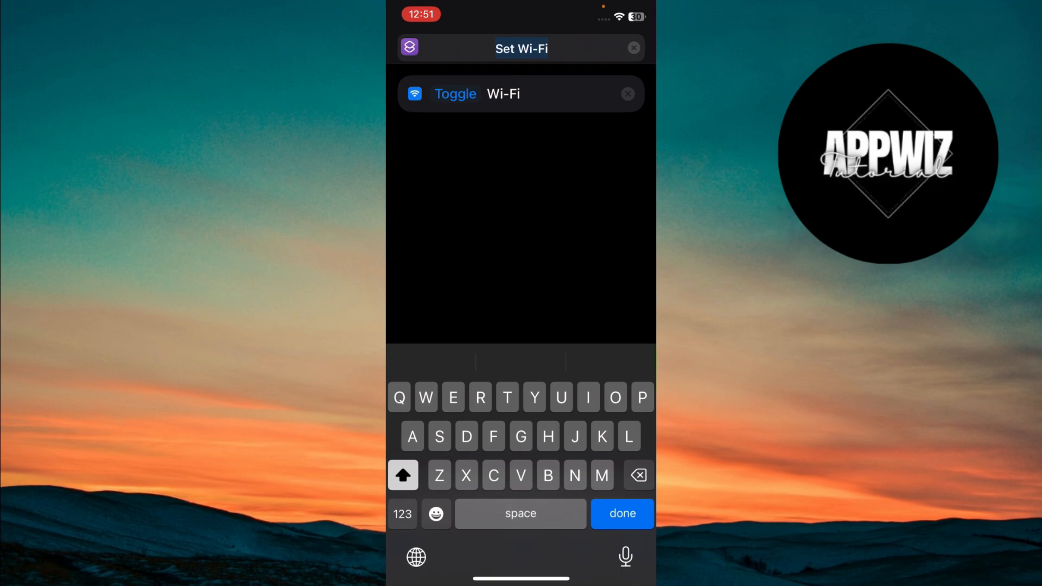
text(Wifi)
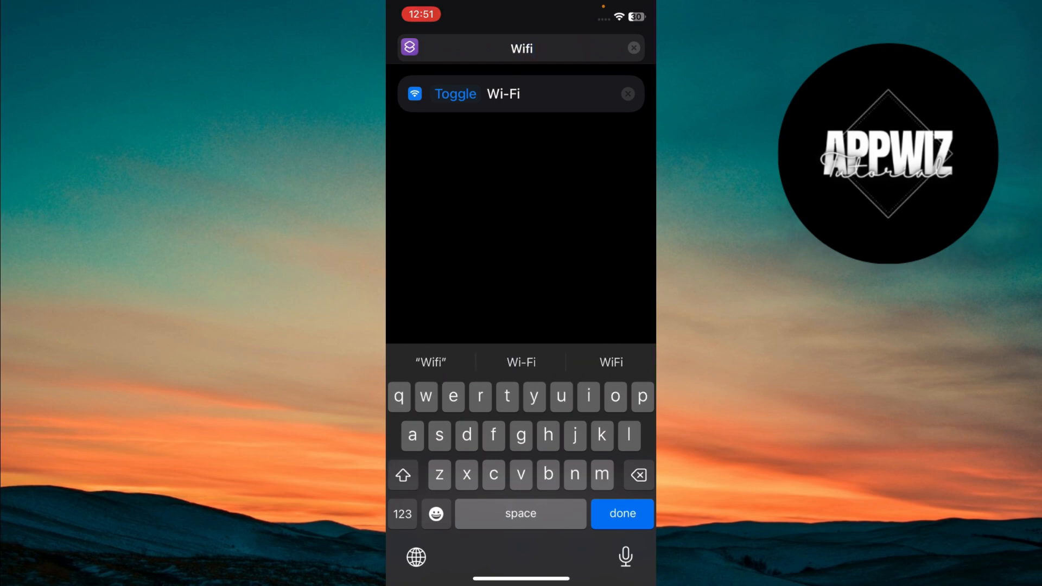
click(622, 513)
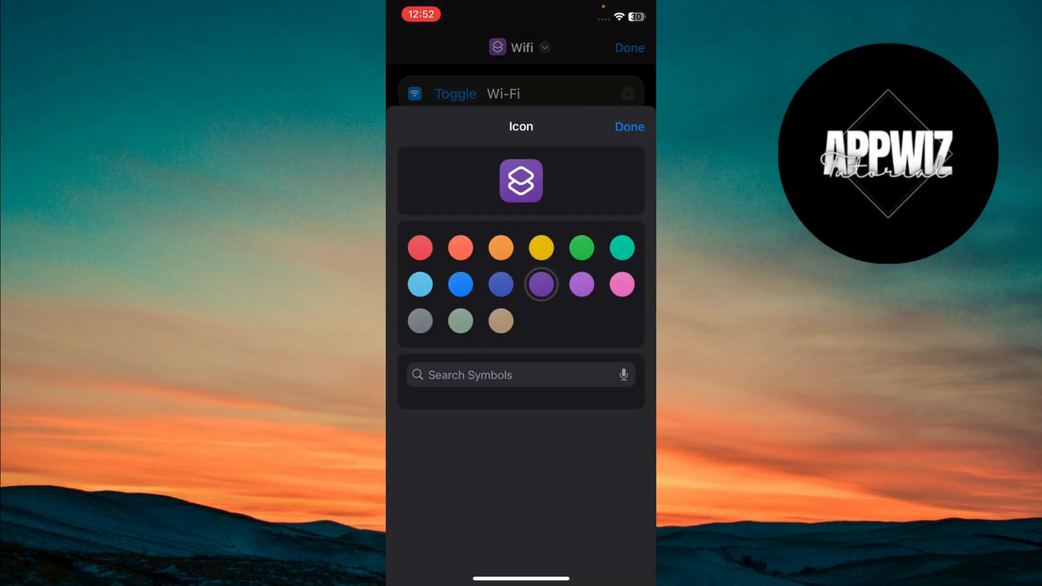
Set the icon to blue with the Wi-Fi glyph from Connectivity and confirm
click(460, 284)
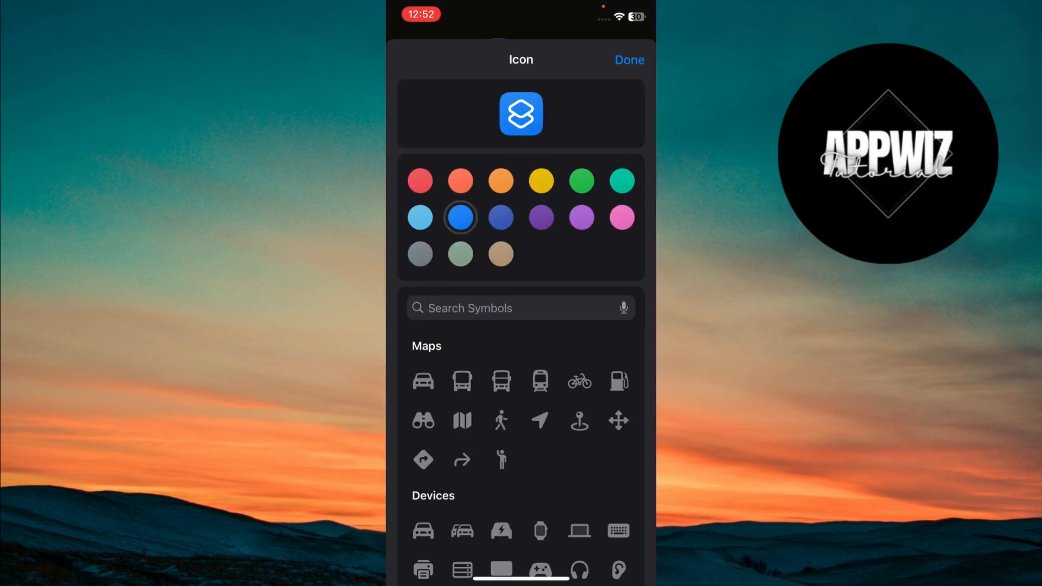
scroll(down, 3)
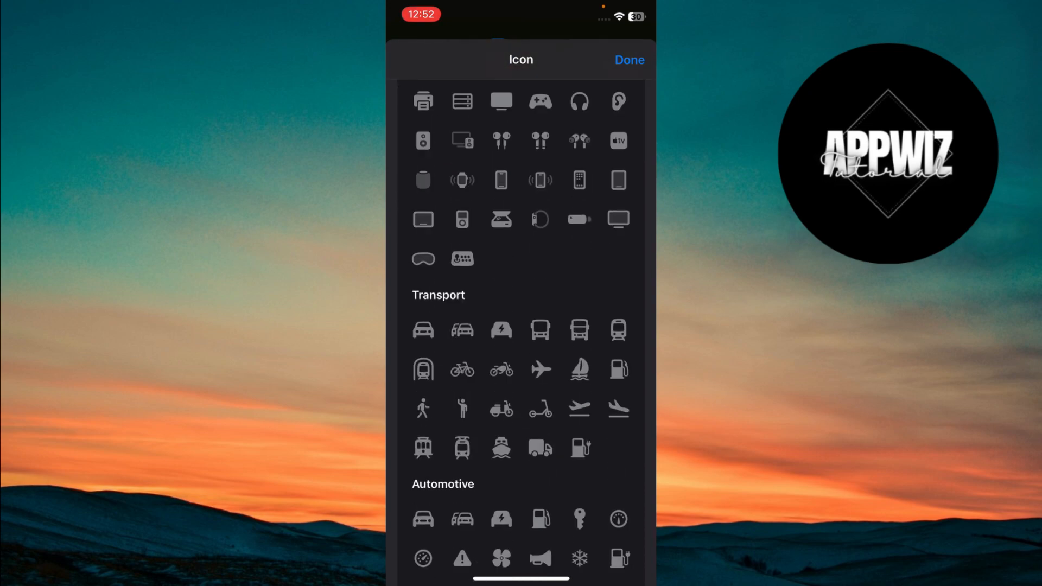
scroll(down, 3)
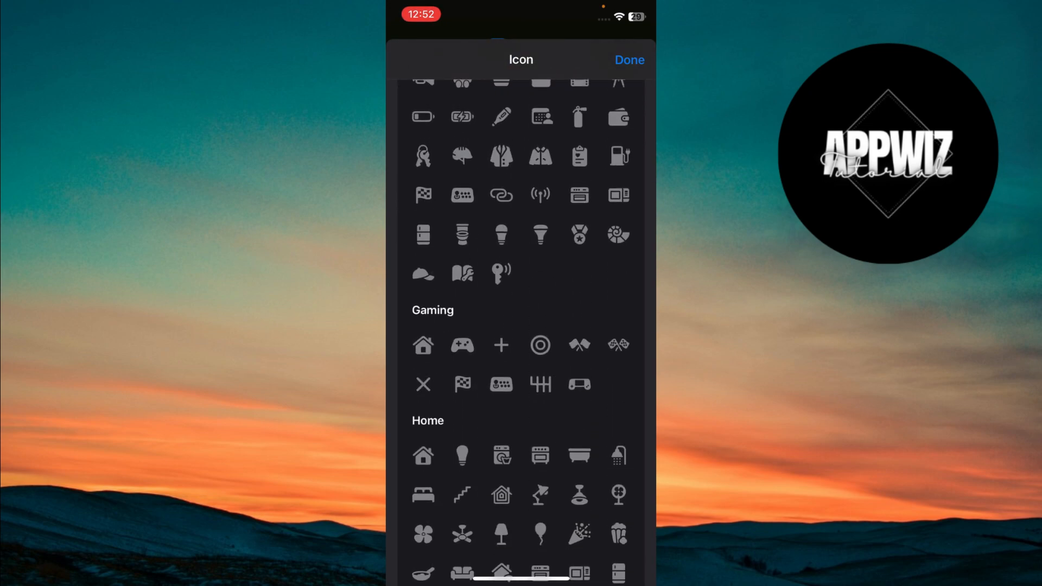
scroll(up, 3)
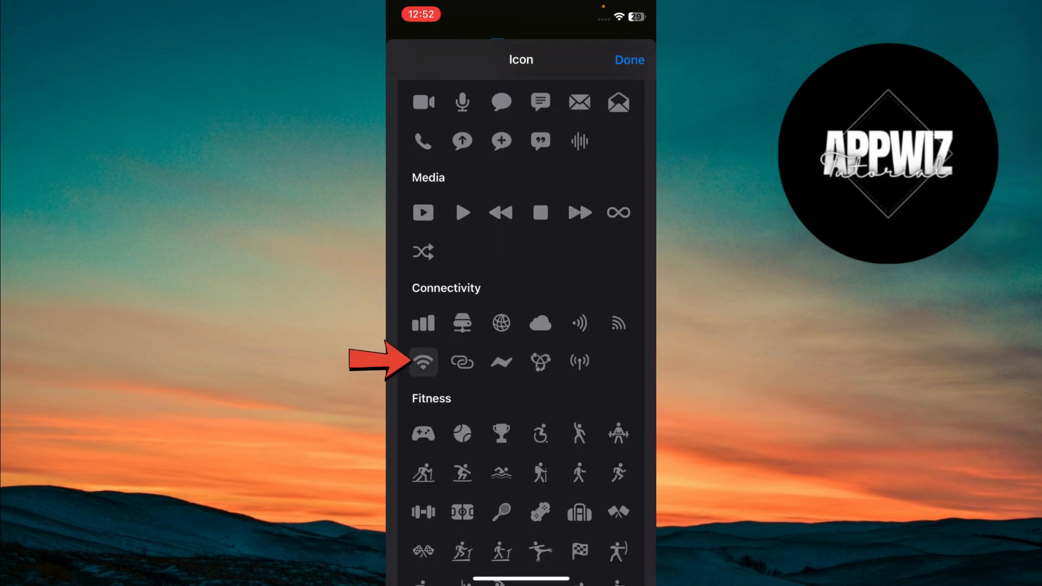
click(423, 362)
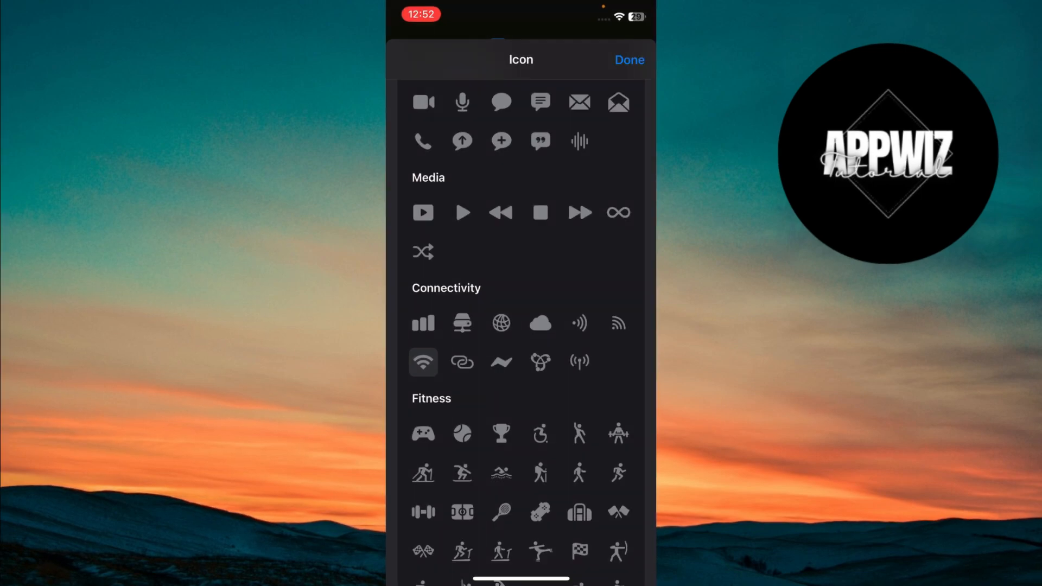
click(628, 60)
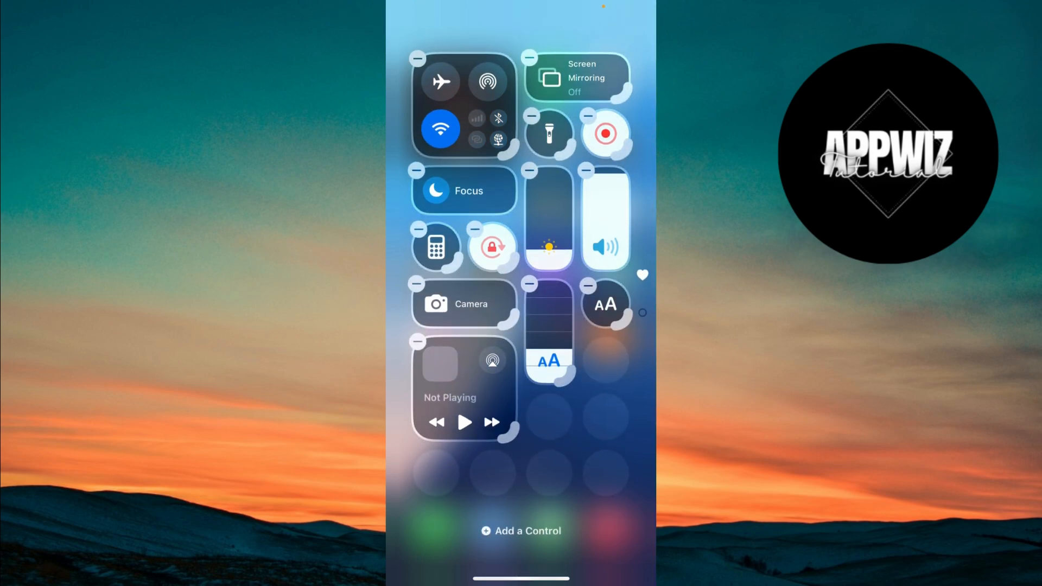
Search 'Short', add the Shortcut control and set it to run the Wifi shortcut
text(Short)
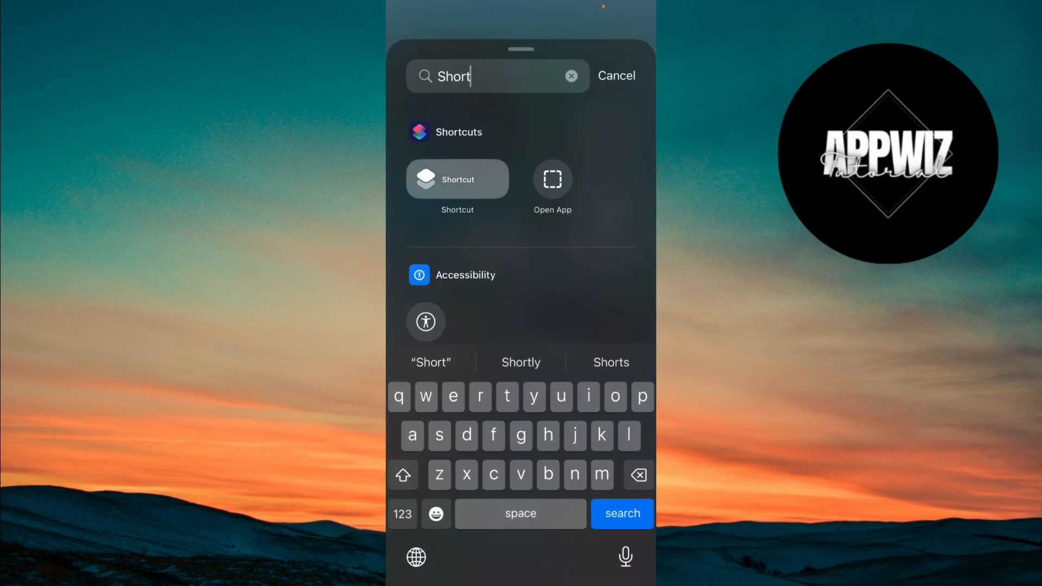
click(457, 179)
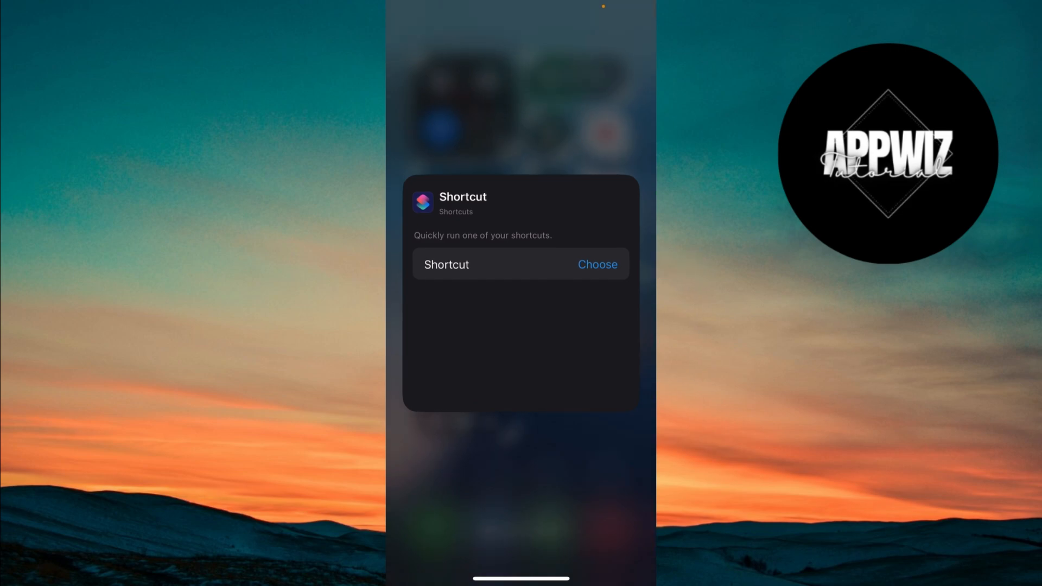
click(596, 264)
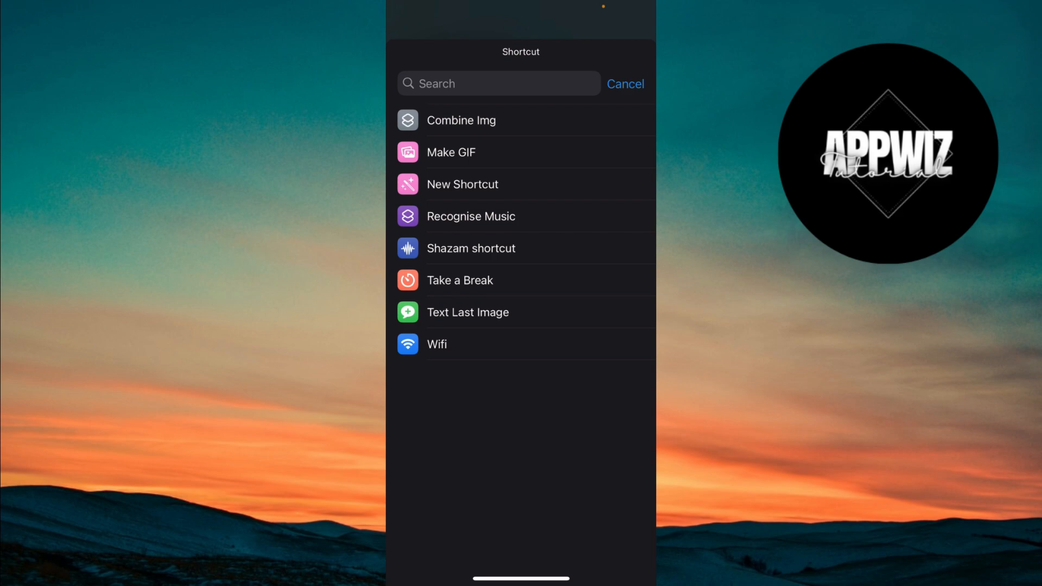
click(436, 343)
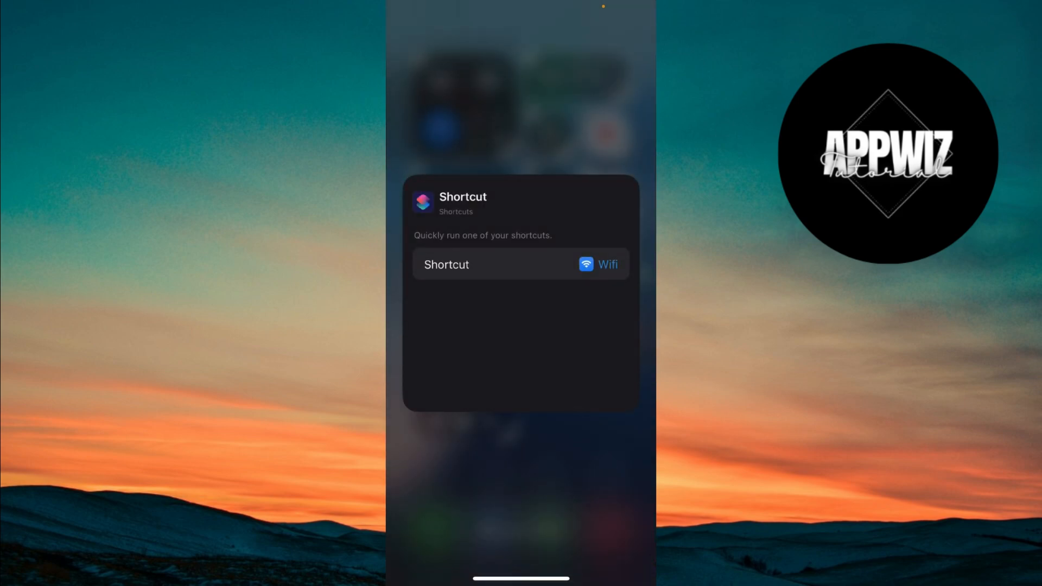